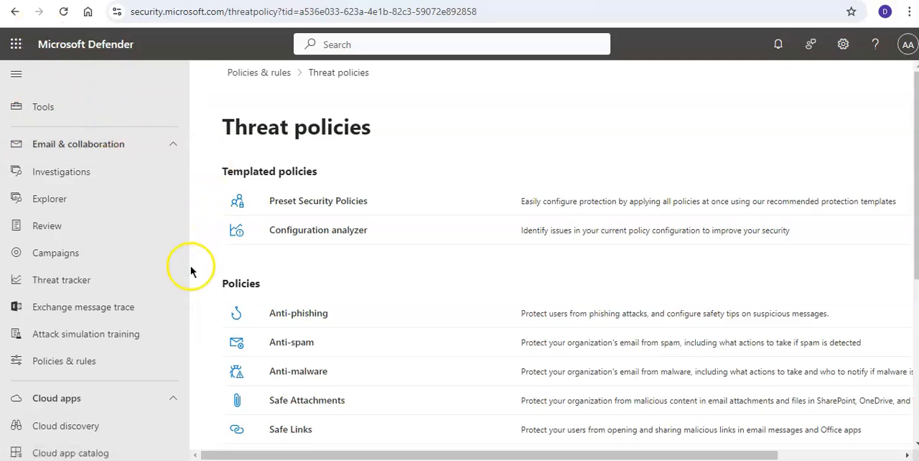
# Navigate from the portal home through Policies & rules and Threat policies to Anti-spam, then start Create policy
pyautogui.scroll(3)
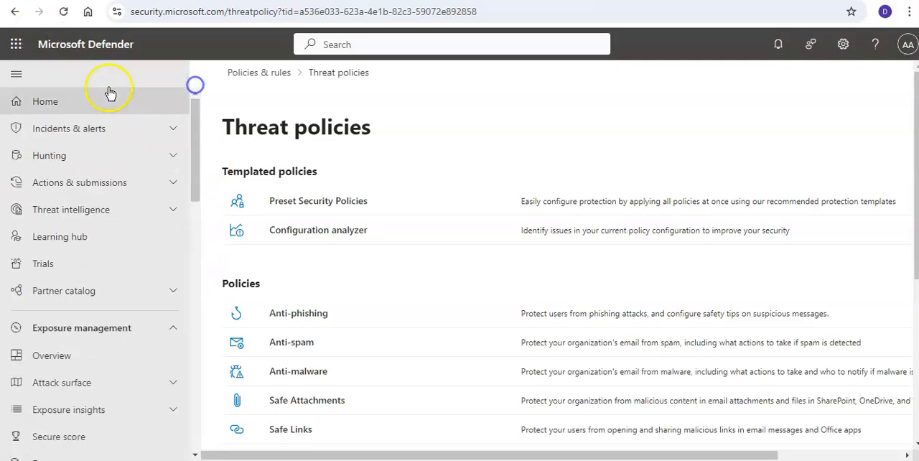
pyautogui.click(44, 100)
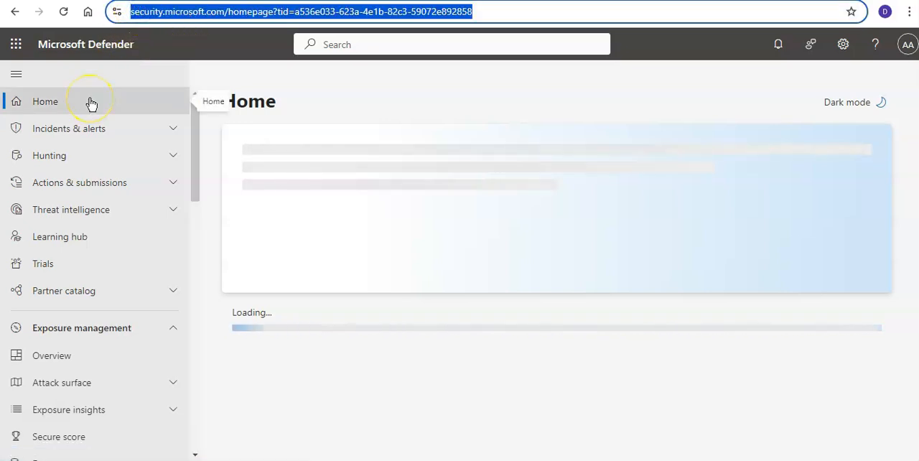
pyautogui.scroll(-3)
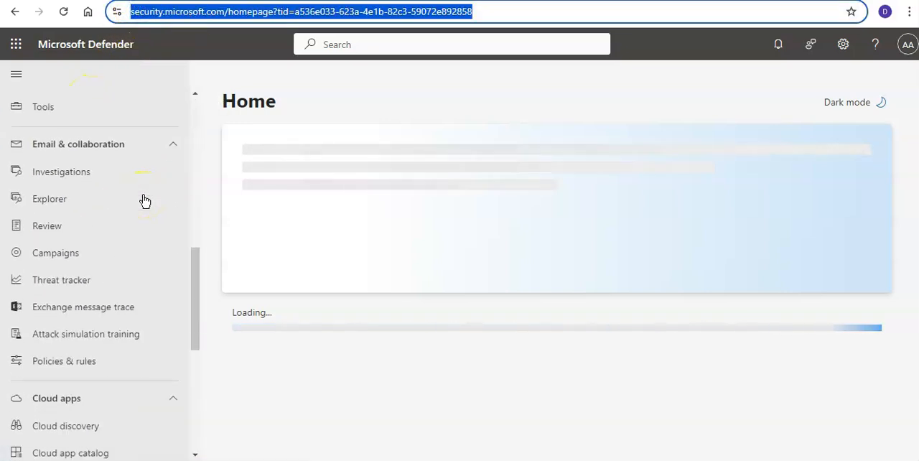
pyautogui.moveTo(86, 144)
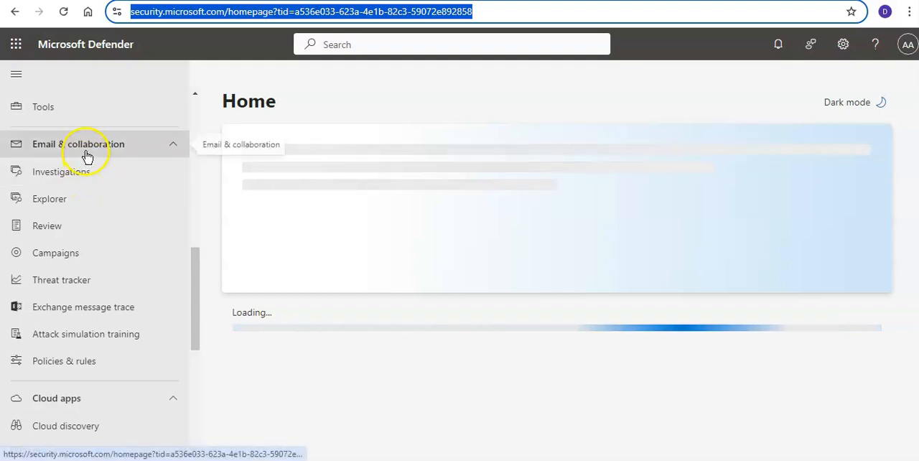
pyautogui.click(63, 361)
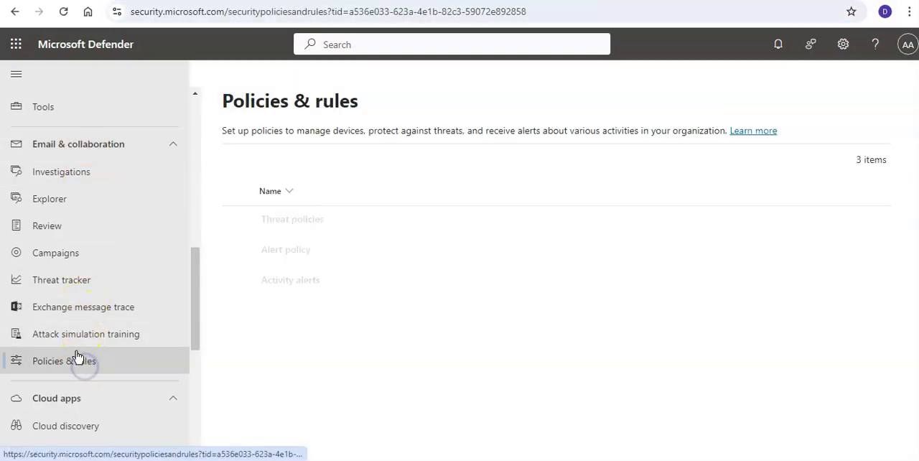
pyautogui.click(293, 218)
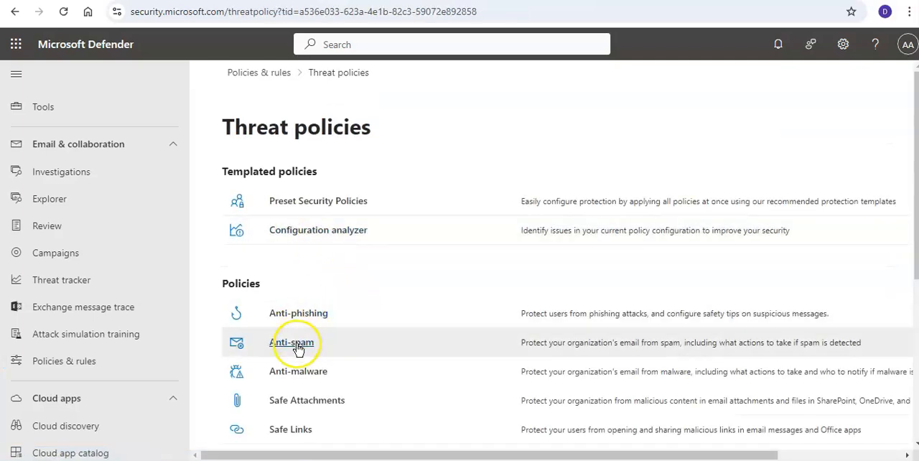
pyautogui.click(293, 342)
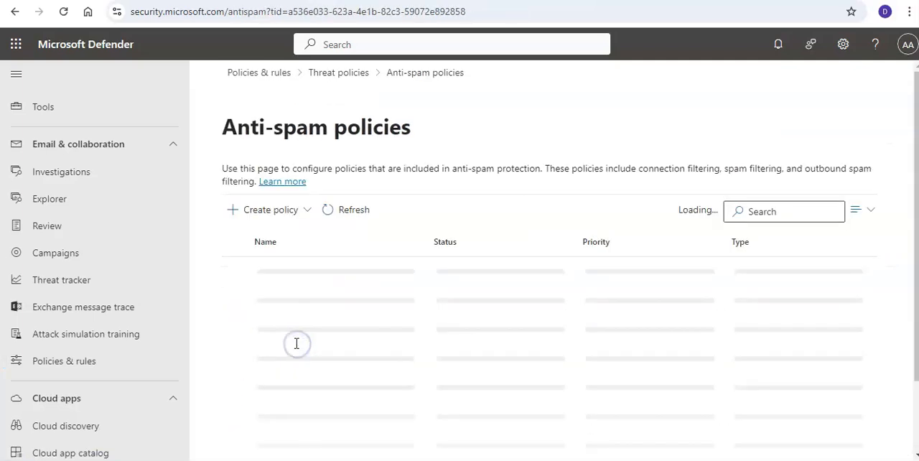
pyautogui.moveTo(296, 343)
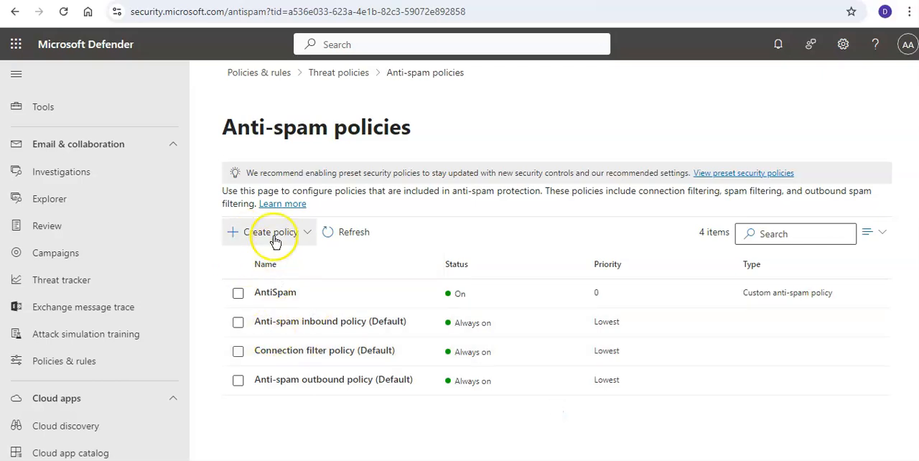
pyautogui.click(270, 232)
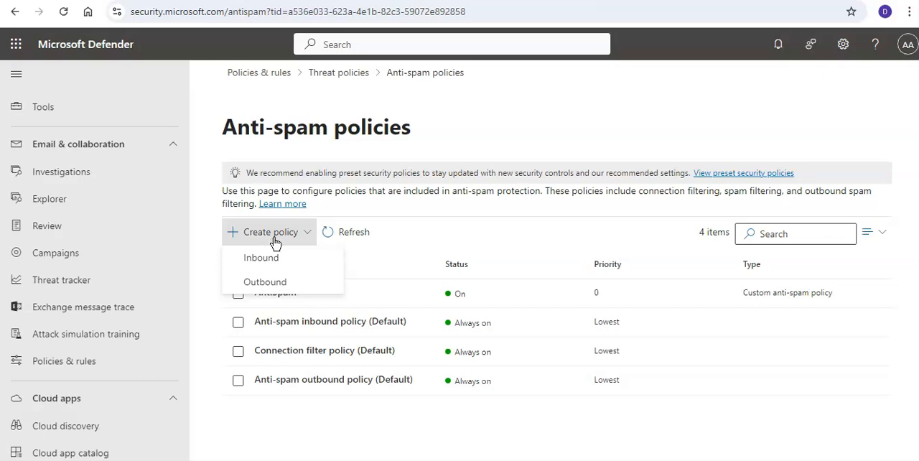
# Choose Inbound and name the policy 'TEST ASAR POLICY ONE' with the same description, continuing to recipients
pyautogui.click(262, 257)
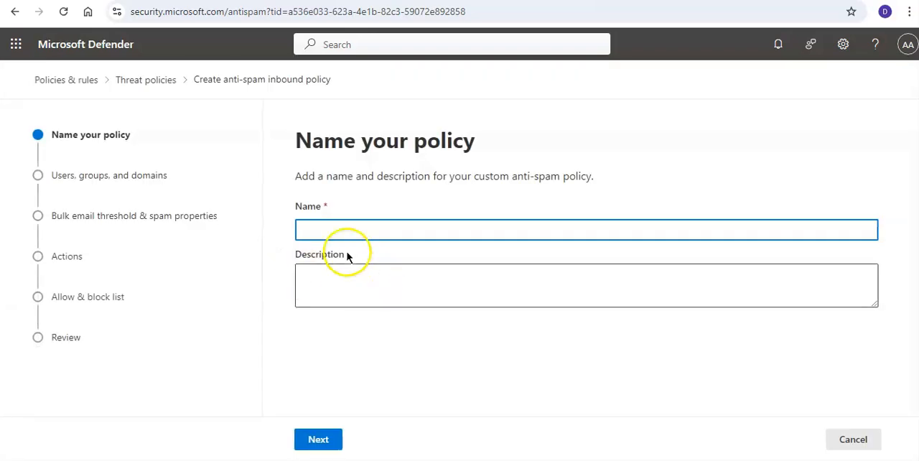
pyautogui.write('TEST ASAR POLICY ONE')
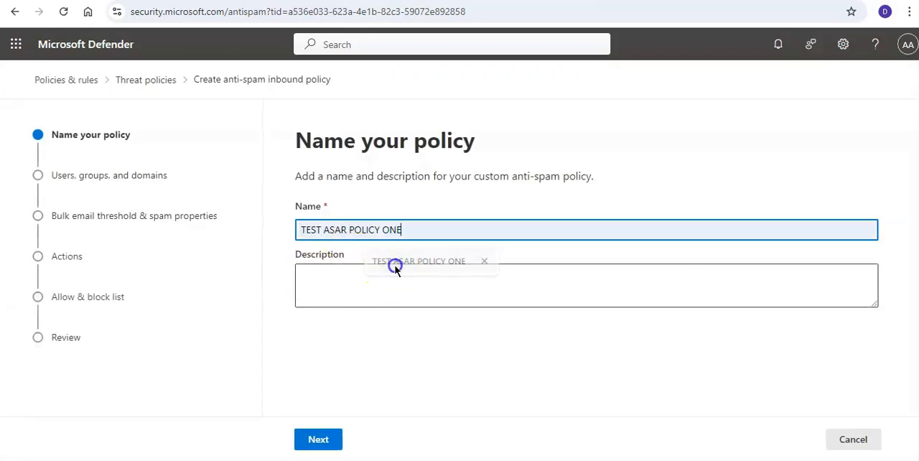
pyautogui.doubleClick(365, 230)
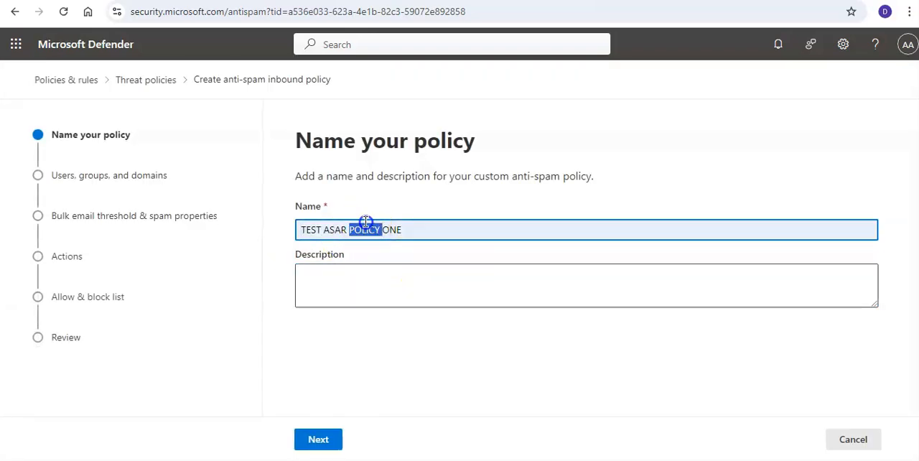
pyautogui.write('TEST ASAR POLICY ONE')
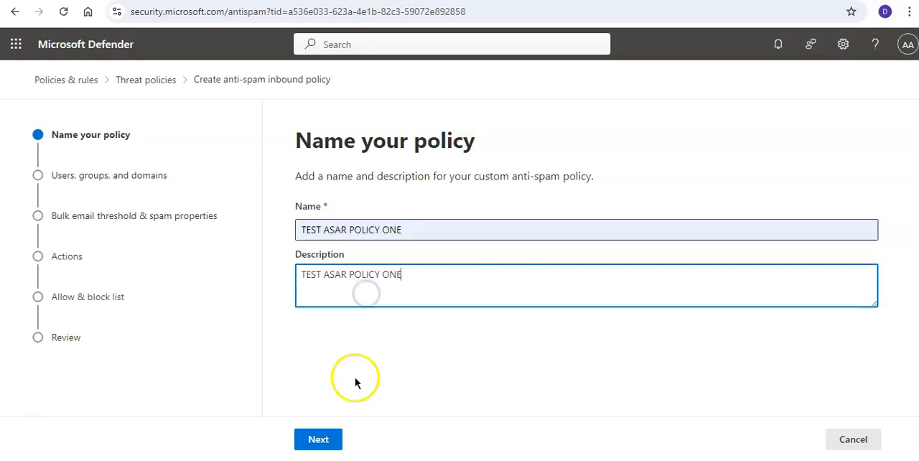
pyautogui.click(319, 440)
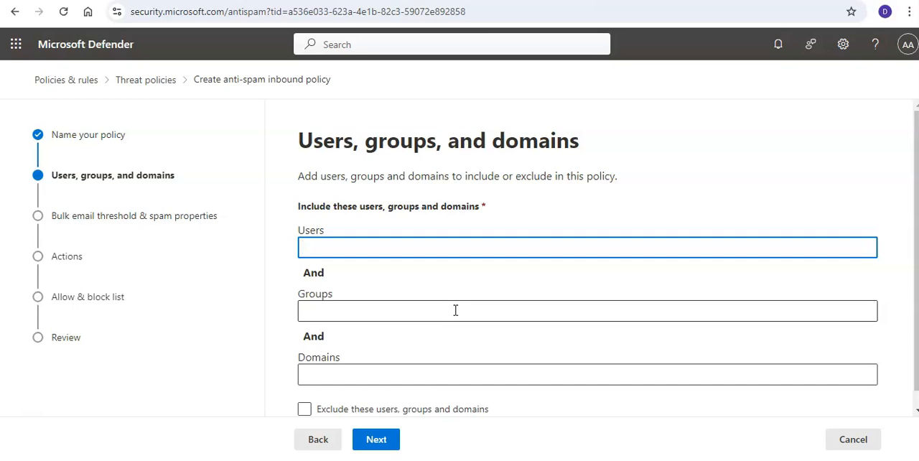
# Include one user as recipient, leave the exclusion option off, and continue to the bulk email threshold step
pyautogui.write('aa')
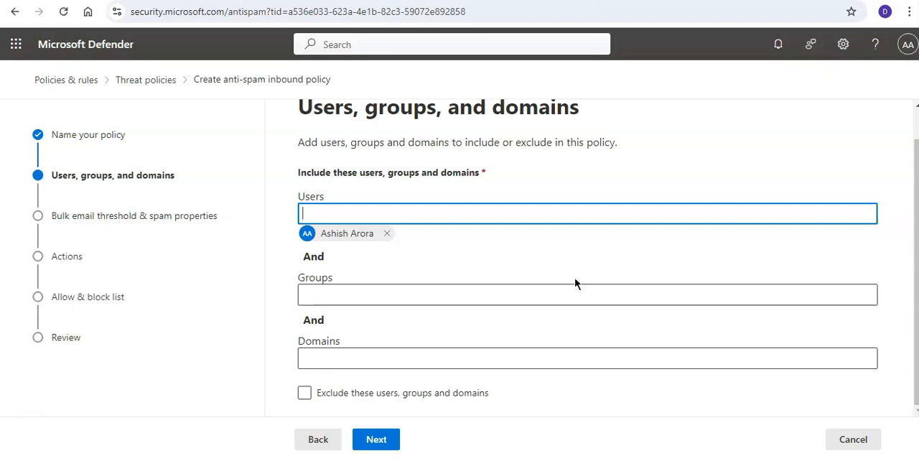
pyautogui.click(305, 393)
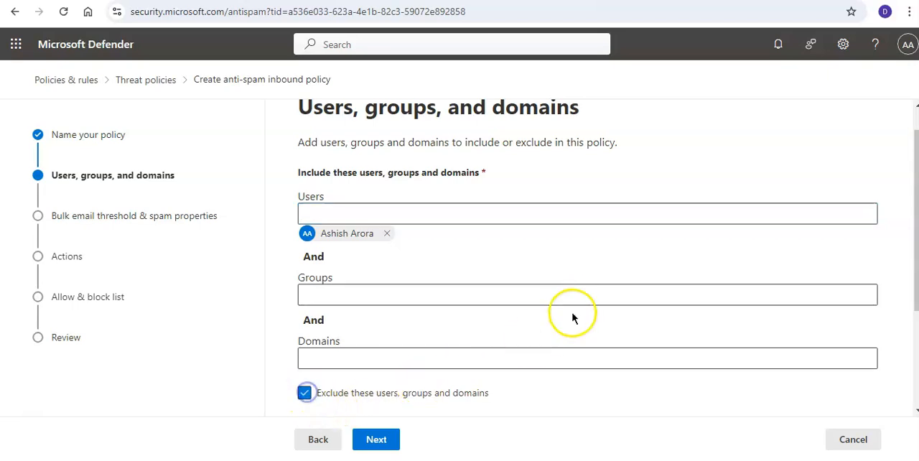
pyautogui.scroll(-3)
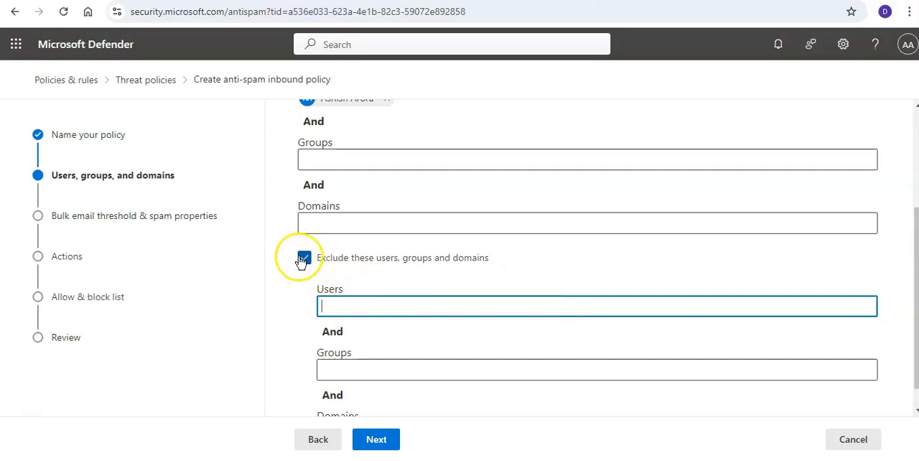
pyautogui.click(304, 258)
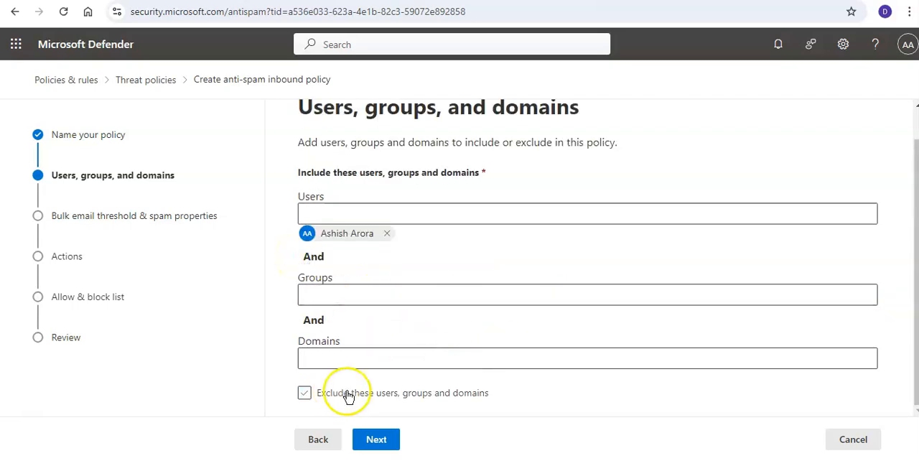
pyautogui.click(376, 440)
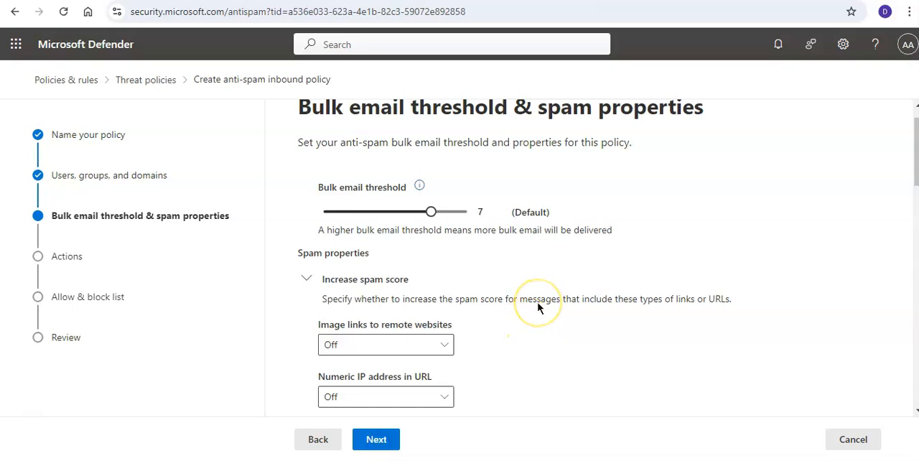
pyautogui.moveTo(537, 305)
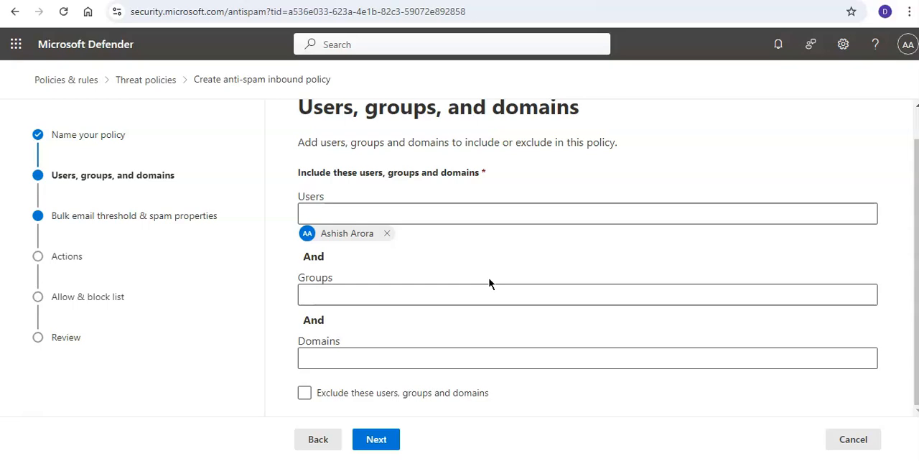
pyautogui.click(377, 439)
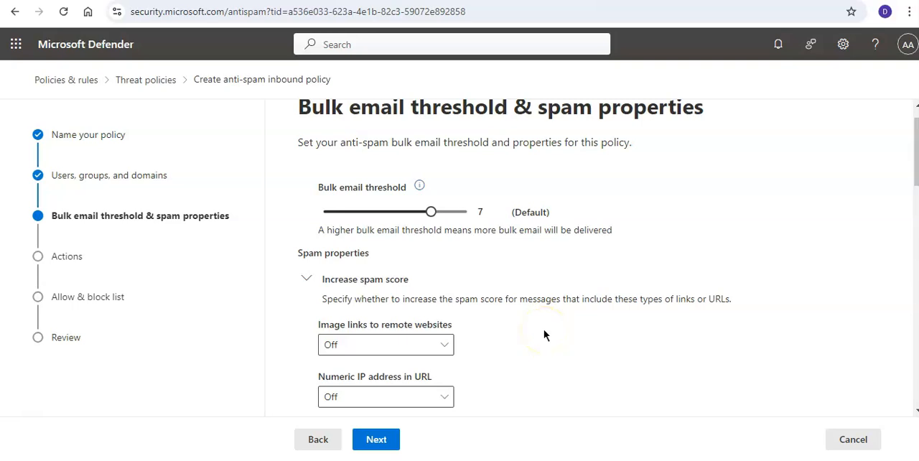
pyautogui.moveTo(541, 333)
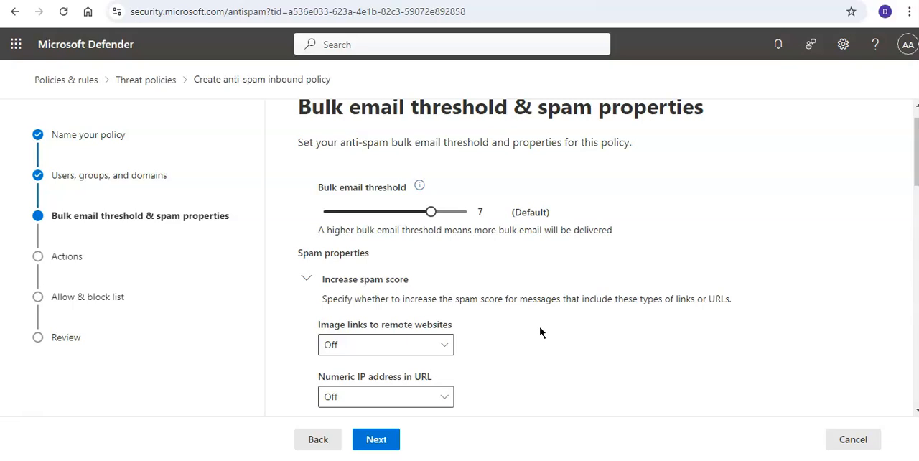
pyautogui.moveTo(420, 187)
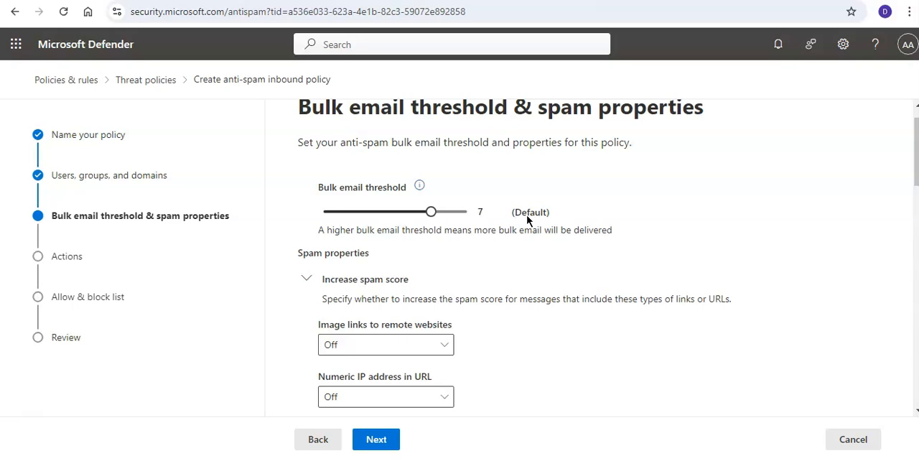
pyautogui.scroll(-3)
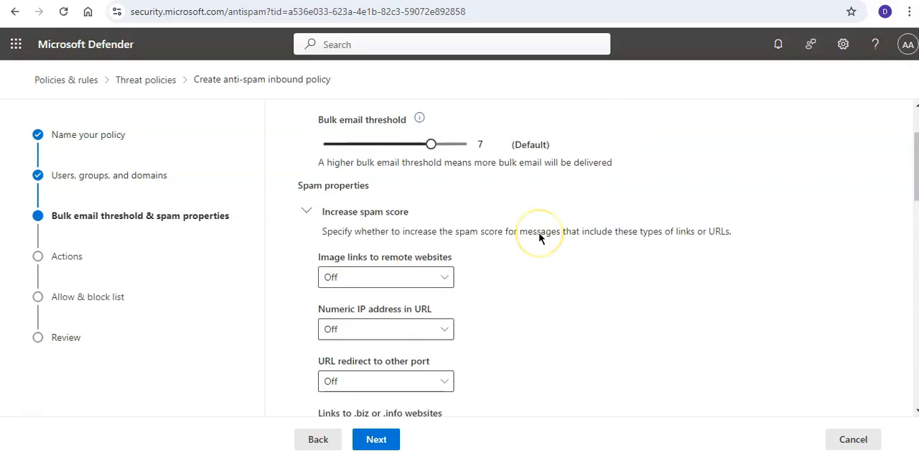
pyautogui.moveTo(540, 238)
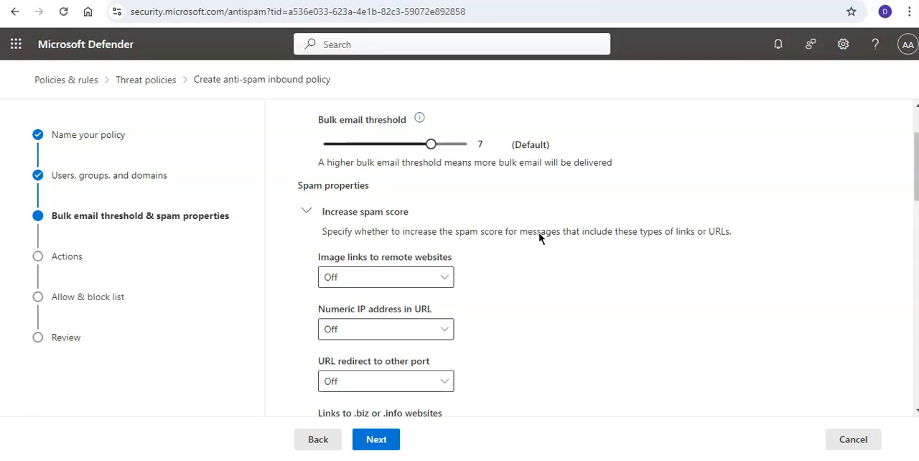
# Keep Image links to remote websites Off and set Sensitive words to On among the spam properties
pyautogui.scroll(-3)
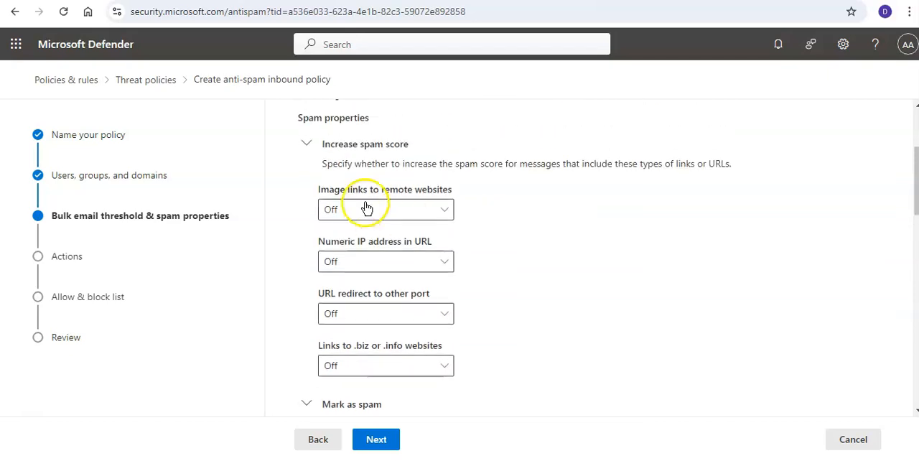
pyautogui.click(385, 210)
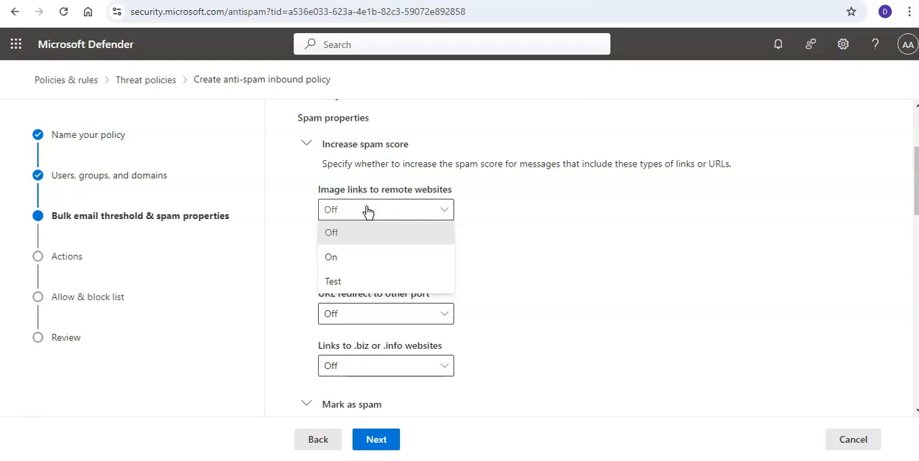
pyautogui.click(330, 233)
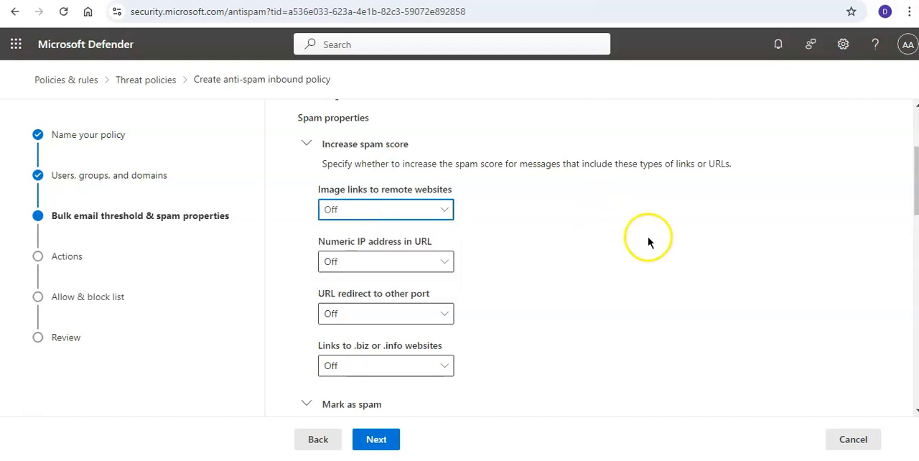
pyautogui.scroll(-3)
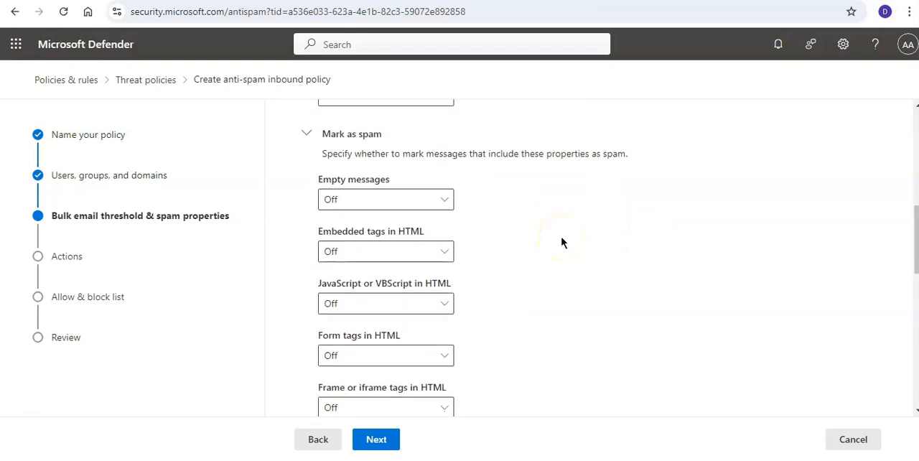
pyautogui.scroll(-3)
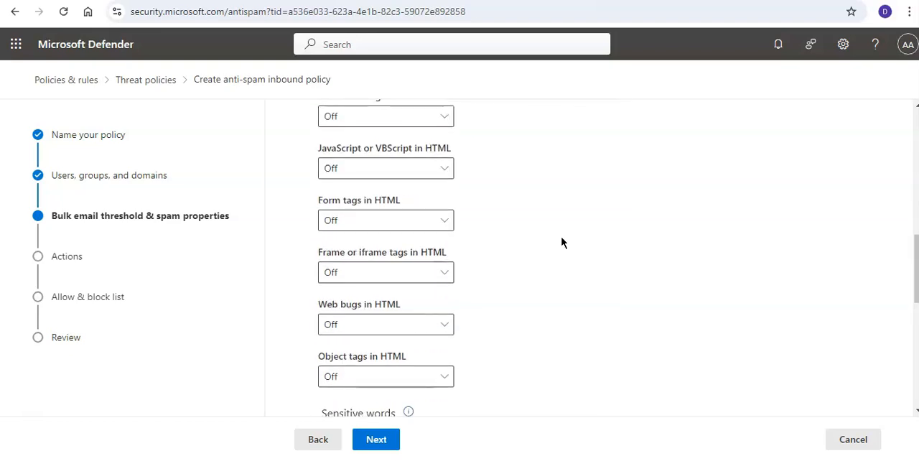
pyautogui.scroll(-3)
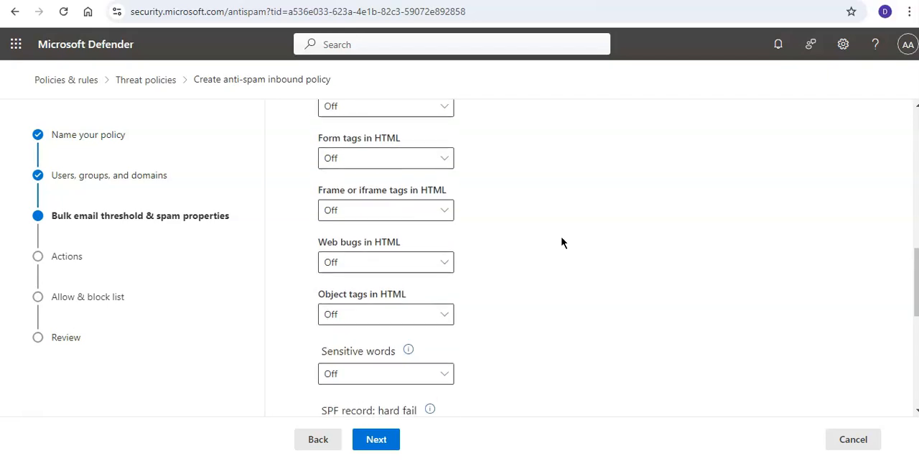
pyautogui.scroll(-3)
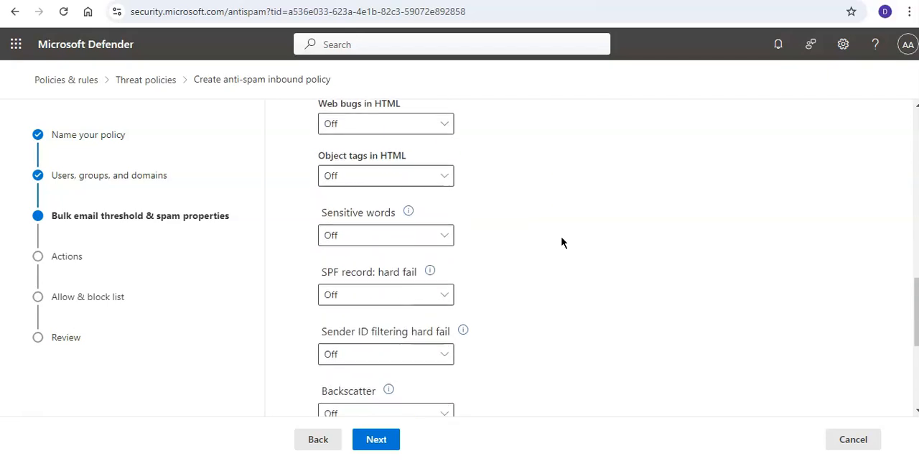
pyautogui.scroll(-3)
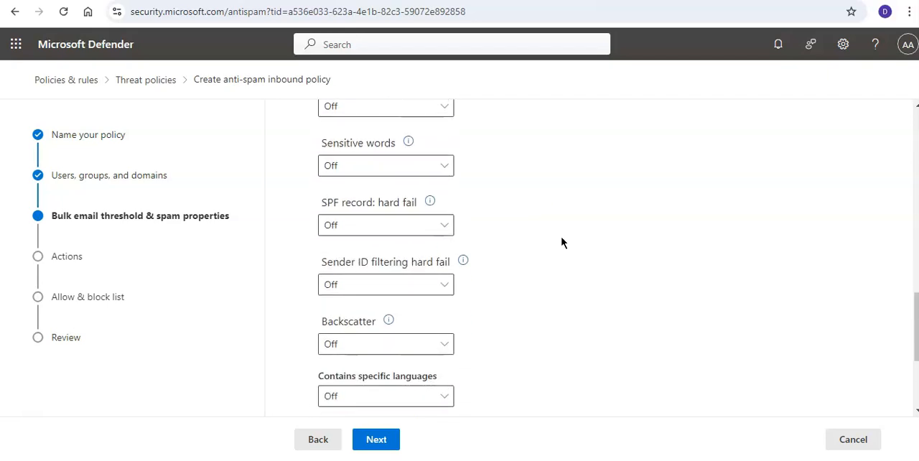
pyautogui.scroll(-3)
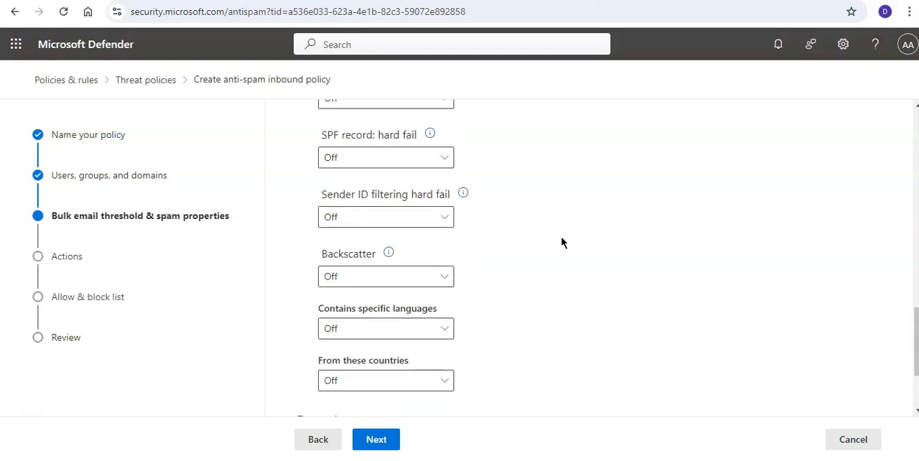
pyautogui.scroll(-3)
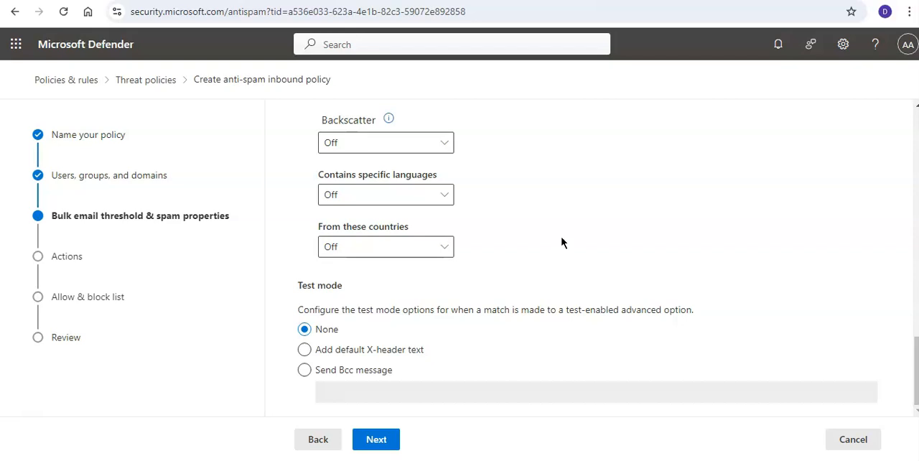
pyautogui.scroll(3)
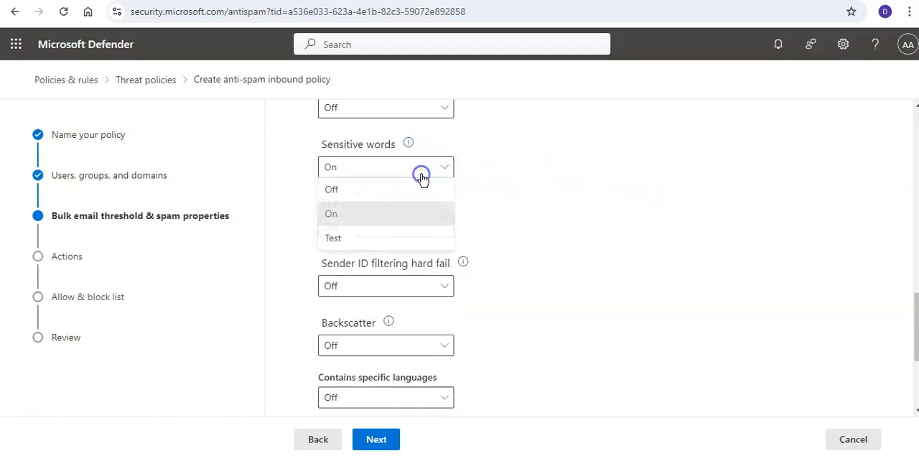
pyautogui.click(376, 440)
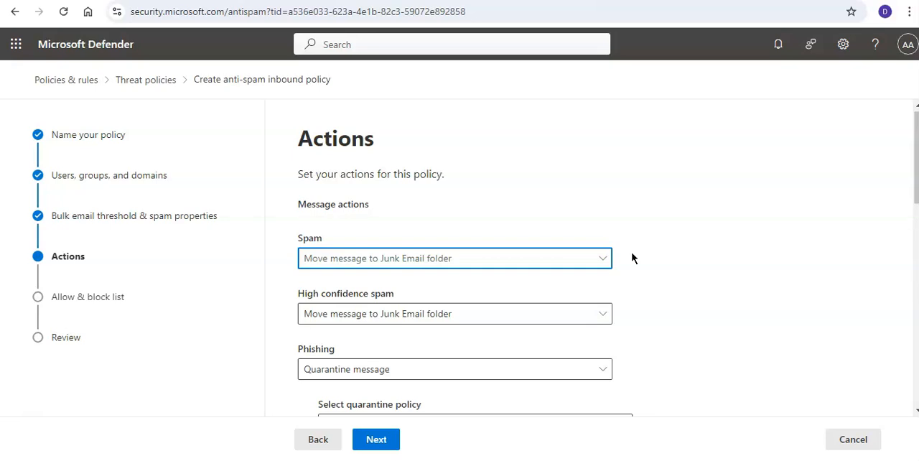
pyautogui.scroll(-3)
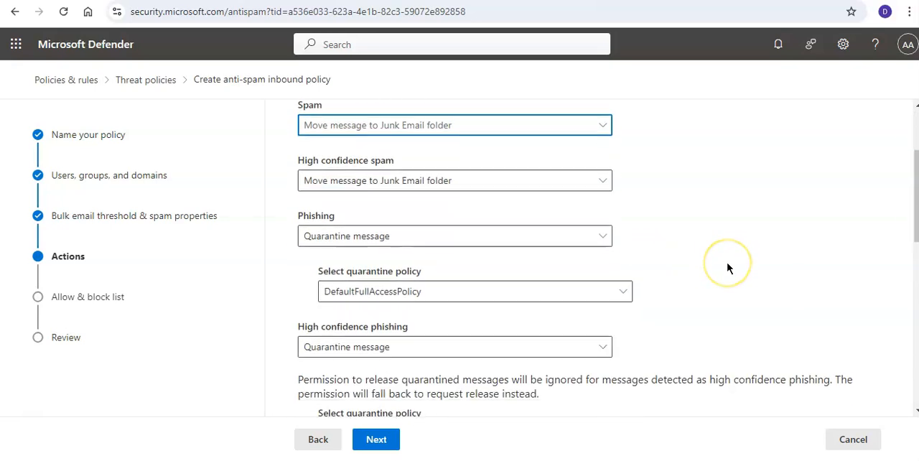
pyautogui.scroll(-3)
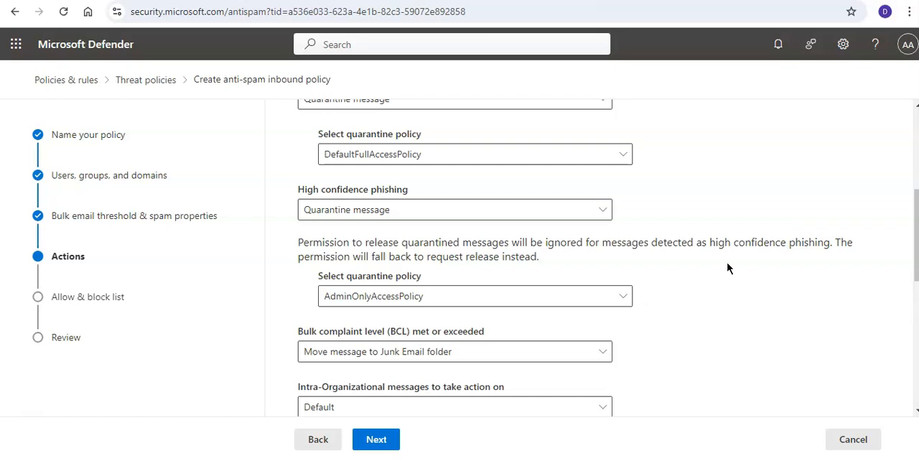
# Advance past Actions to the Allow & block list step, leaving senders and domains empty
pyautogui.click(376, 440)
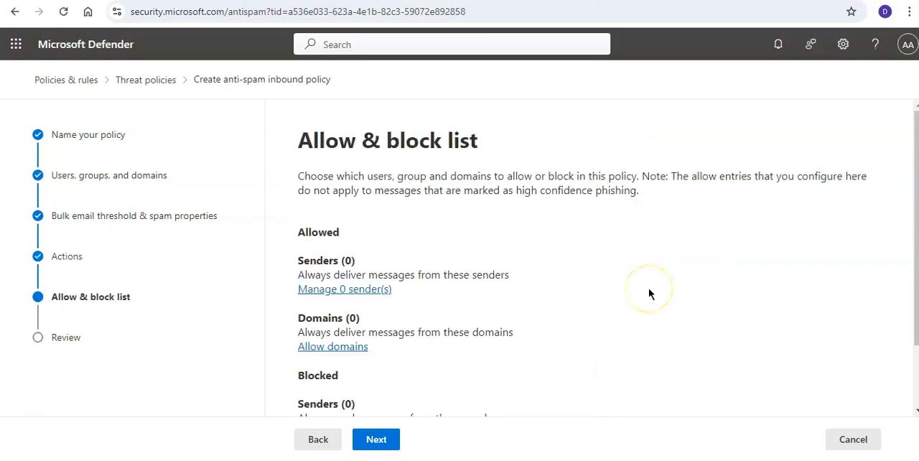
pyautogui.scroll(-3)
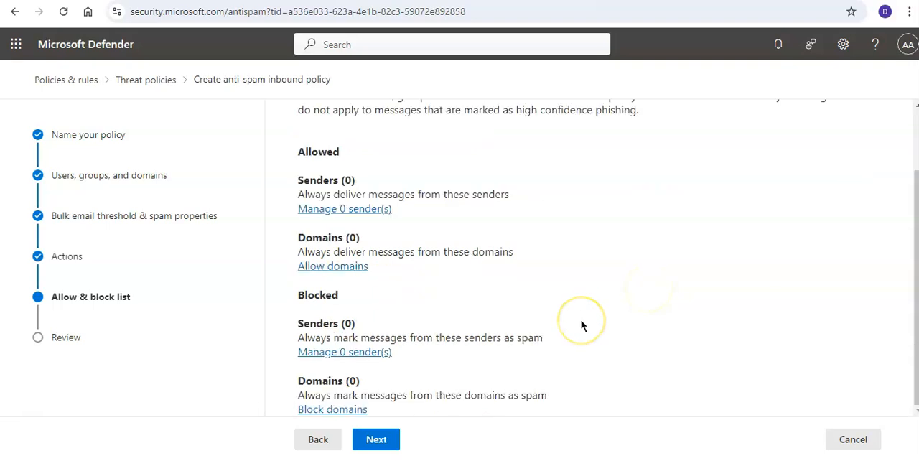
pyautogui.moveTo(581, 324)
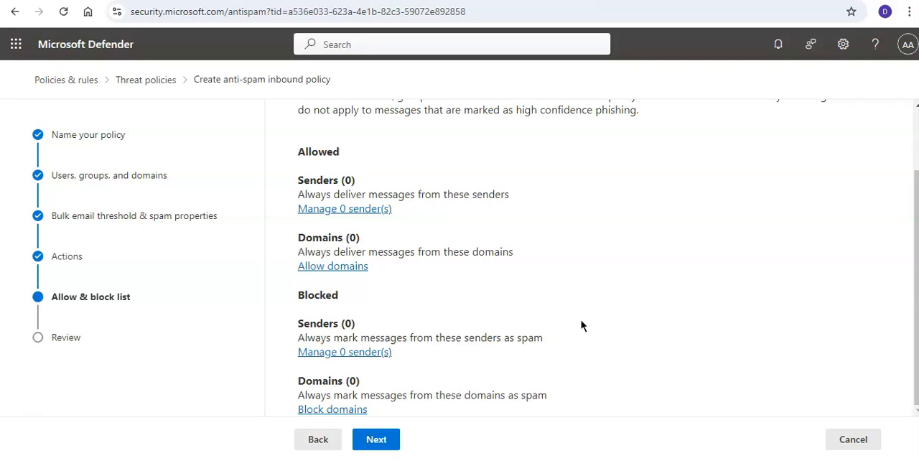
# Proceed to Review and create the policy, returning to the Anti-spam policies list
pyautogui.click(377, 439)
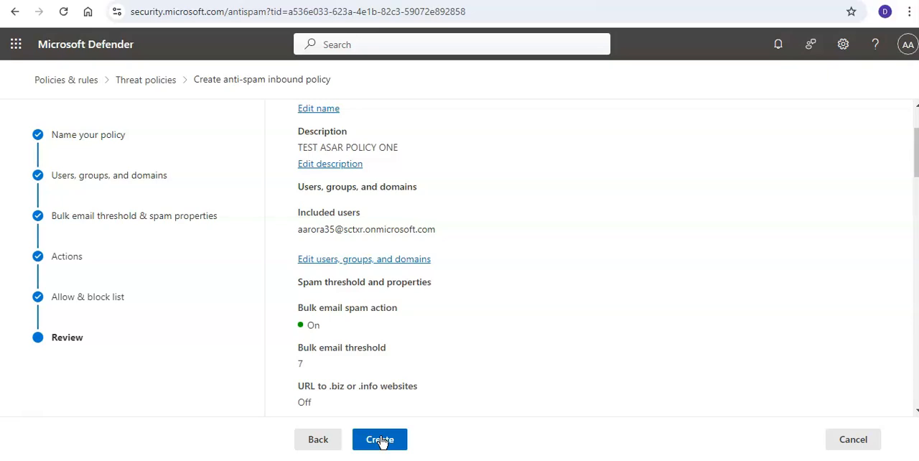
pyautogui.click(379, 439)
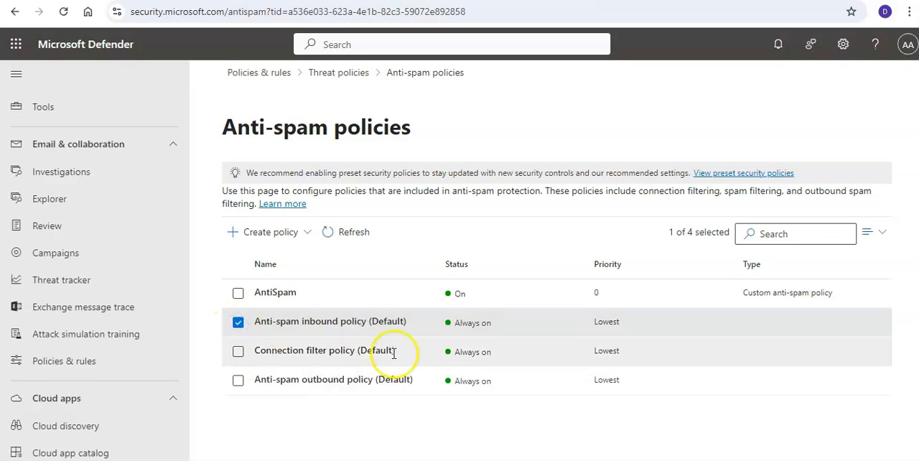
pyautogui.click(330, 322)
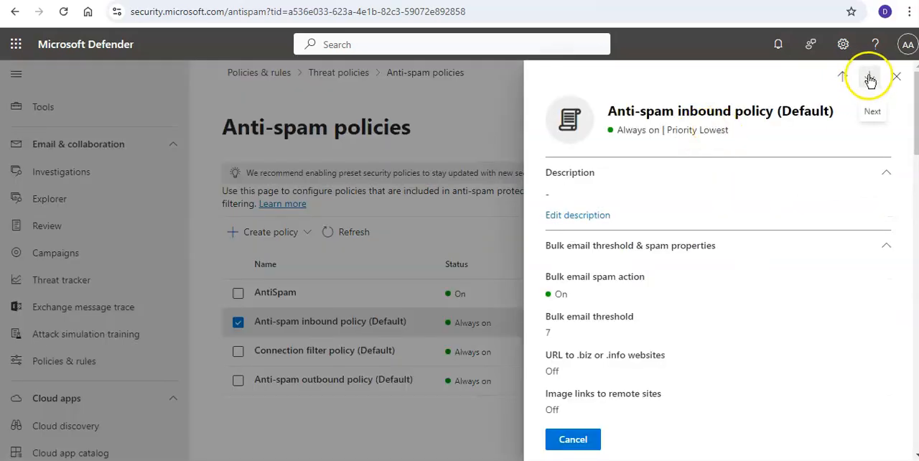
pyautogui.click(577, 216)
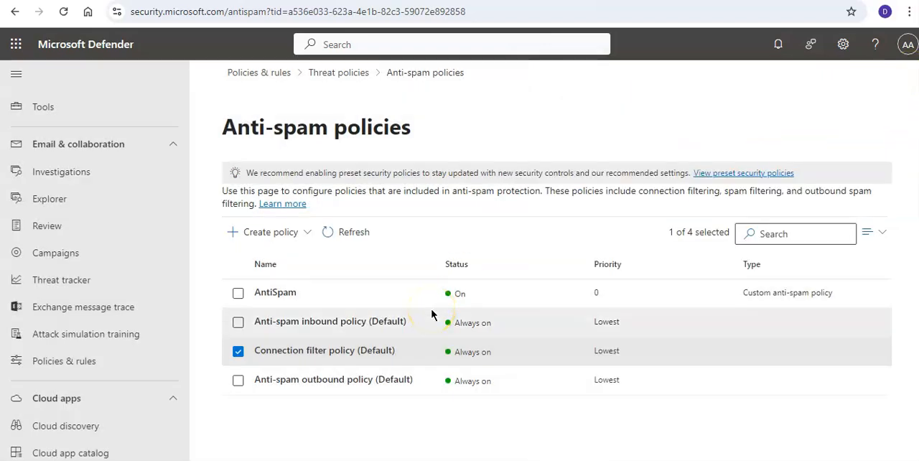
pyautogui.moveTo(419, 314)
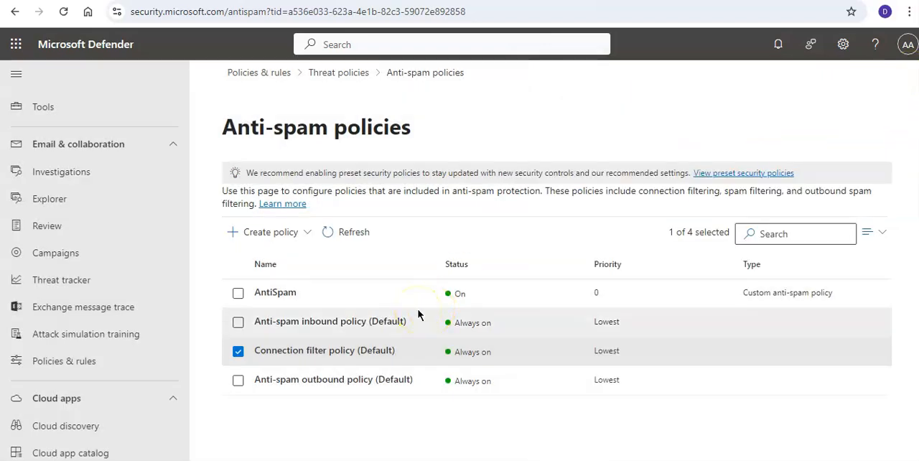